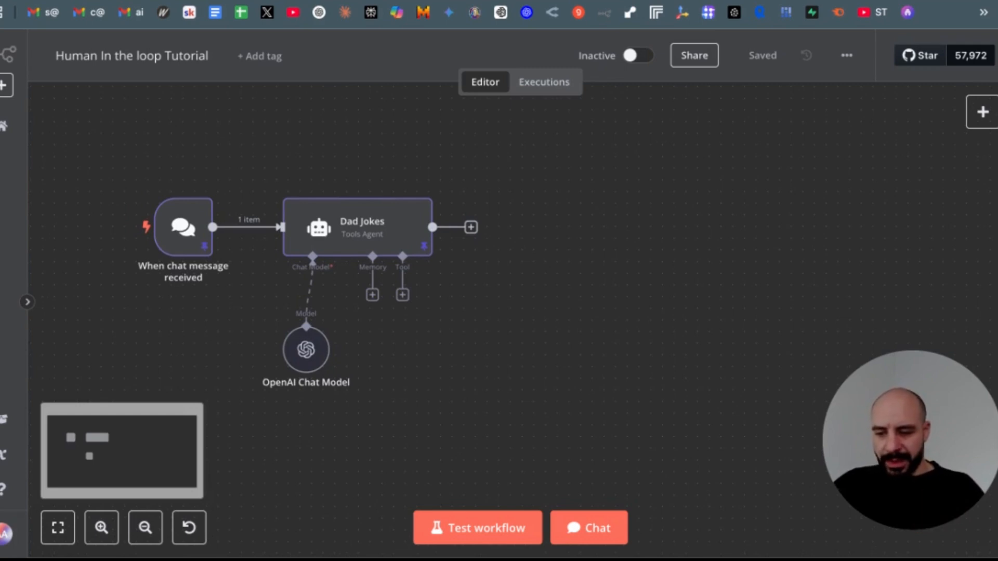
mouse_move(628, 305)
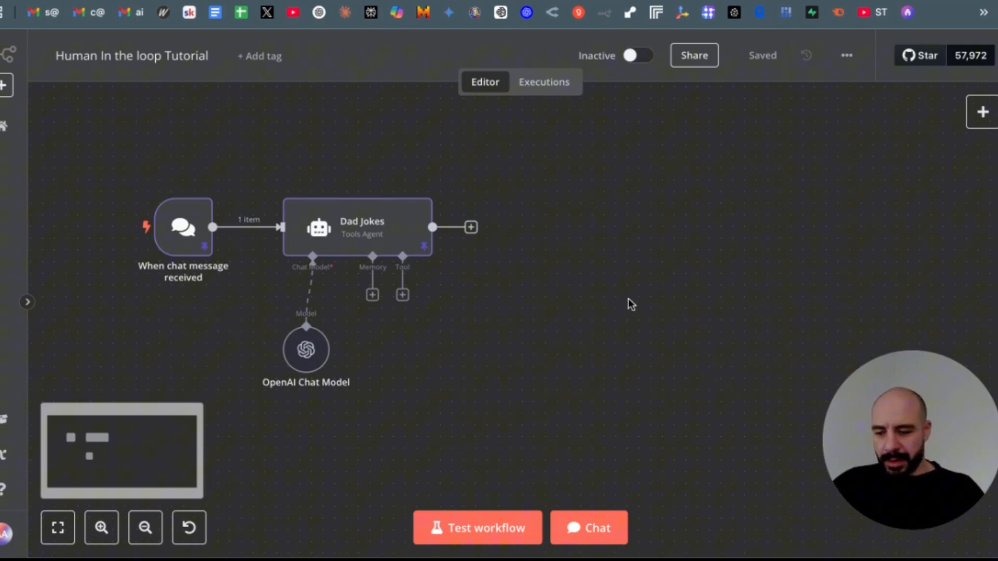
After the Dad Jokes agent, add a Gmail 'Send and wait for response' step from Human in the loop
double_click(183, 227)
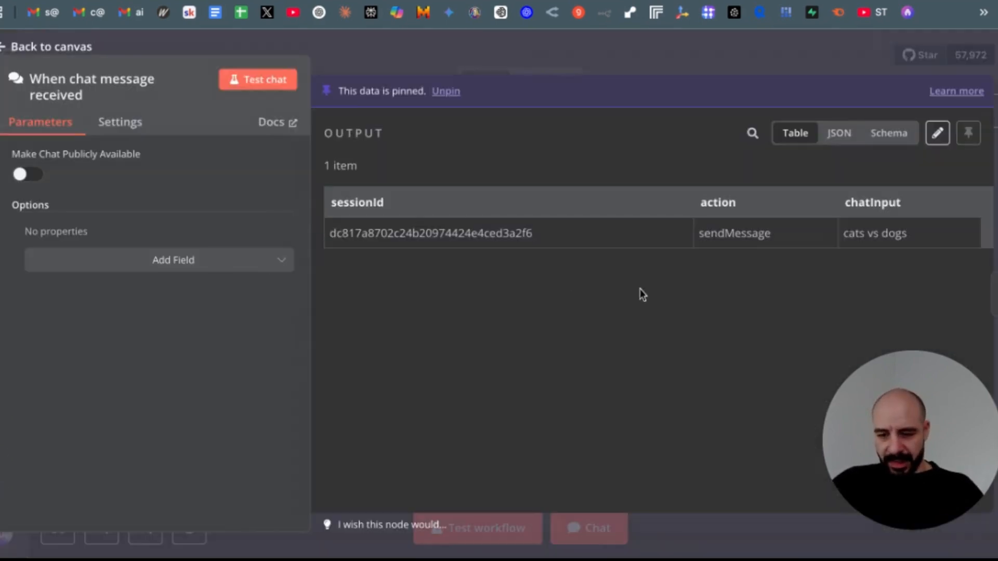
mouse_move(732, 71)
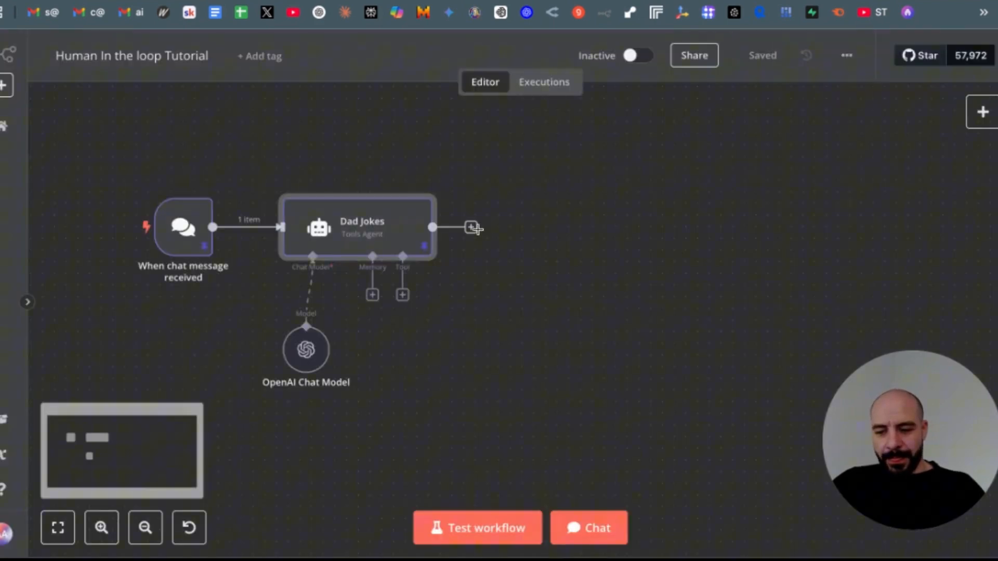
left_click(471, 227)
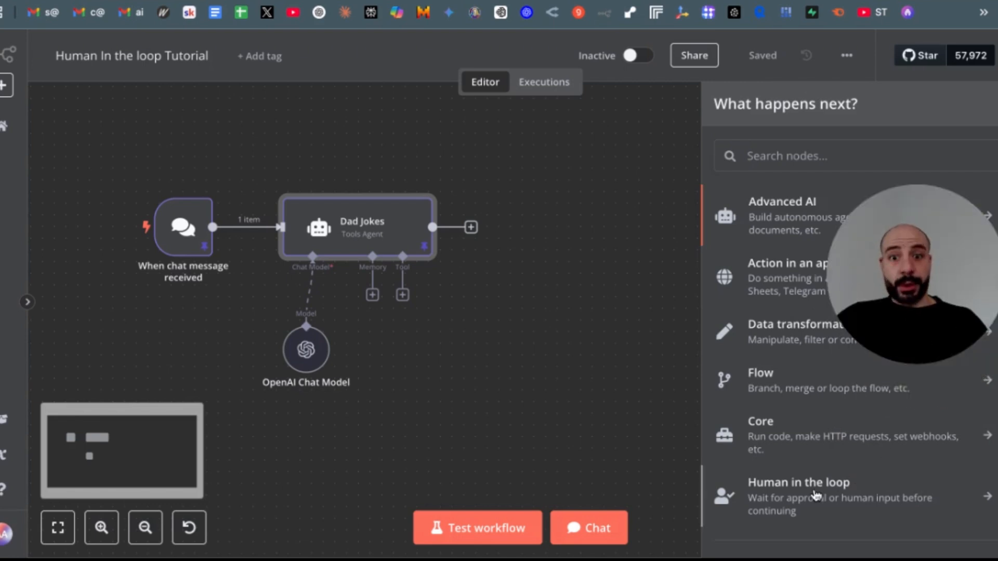
left_click(813, 495)
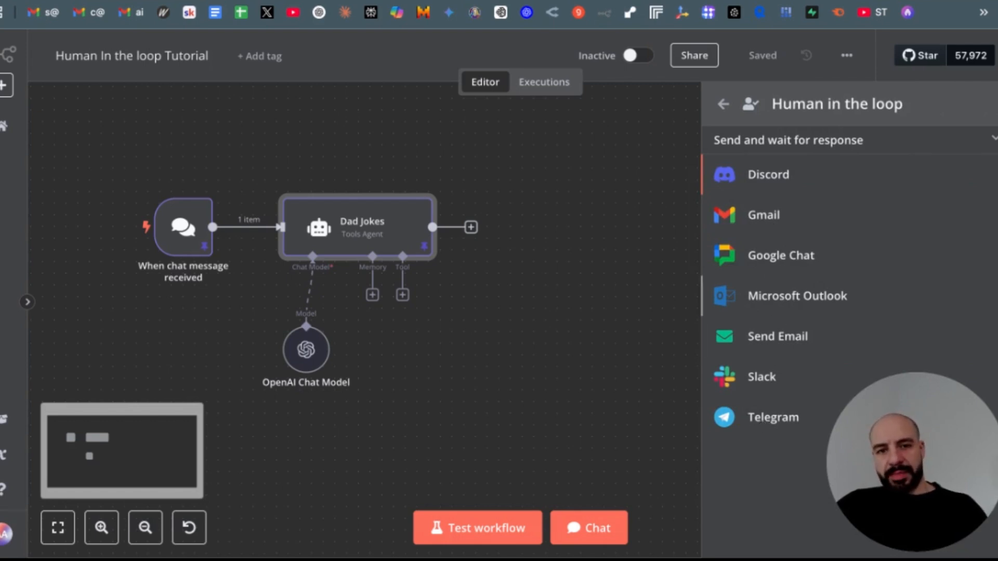
mouse_move(823, 360)
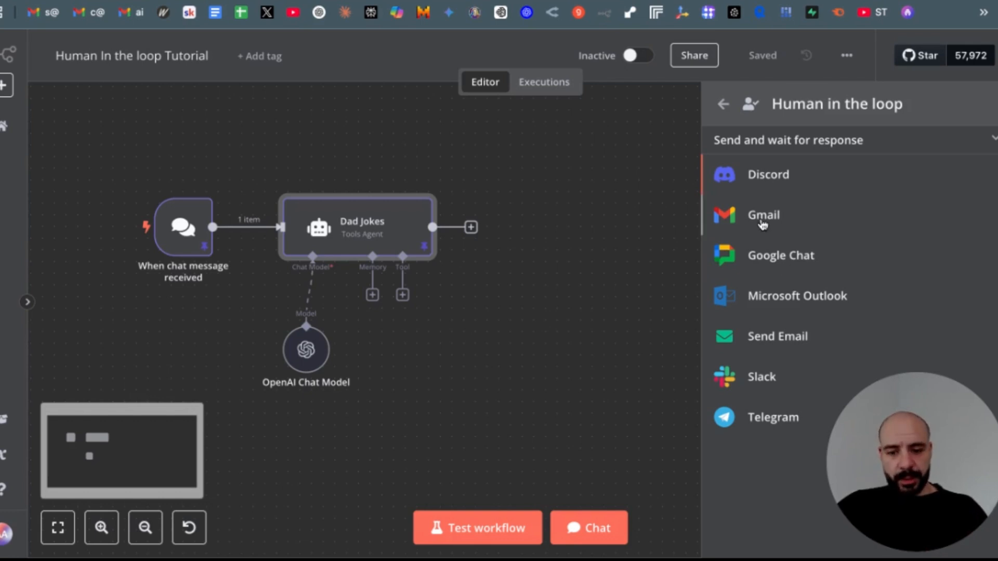
left_click(764, 216)
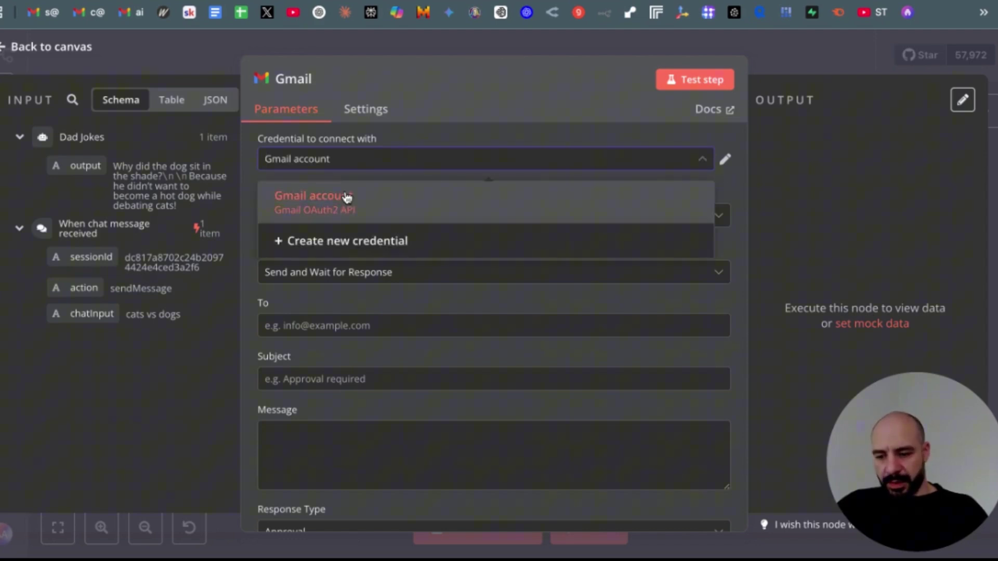
Give the Gmail step its account, recipient, subject 'Waiting for Approval' and message {{ $json.output }}
left_click(312, 196)
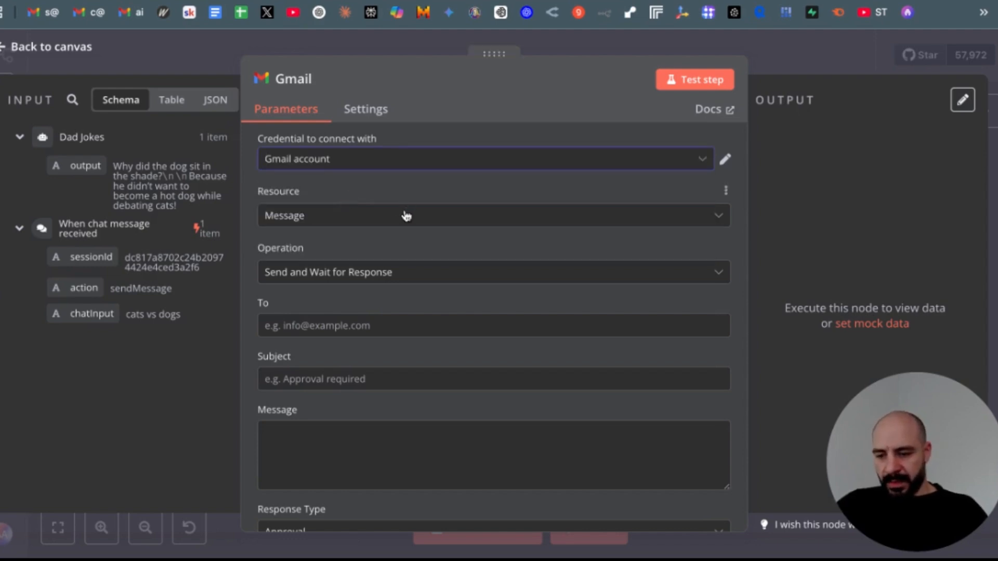
scroll("down", 3)
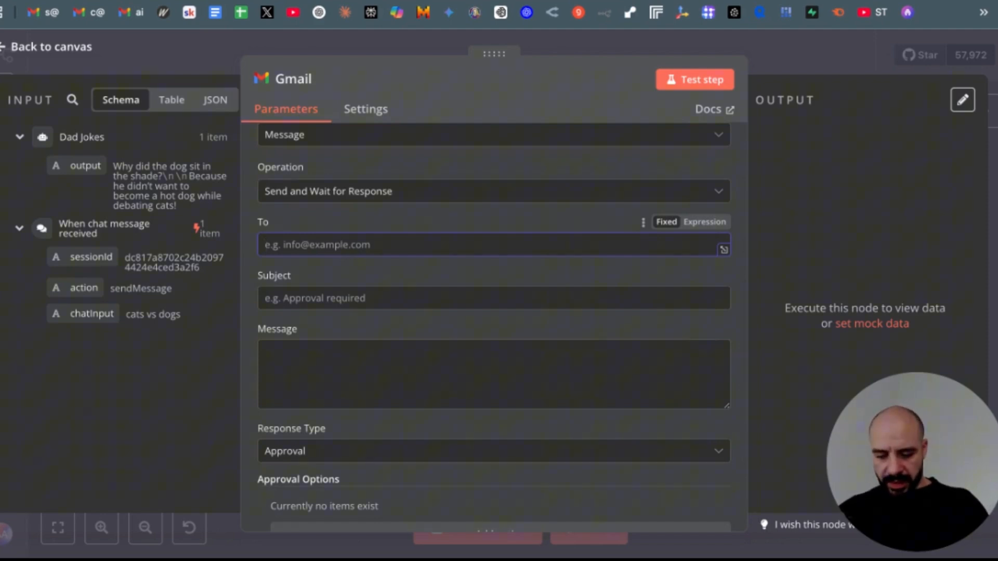
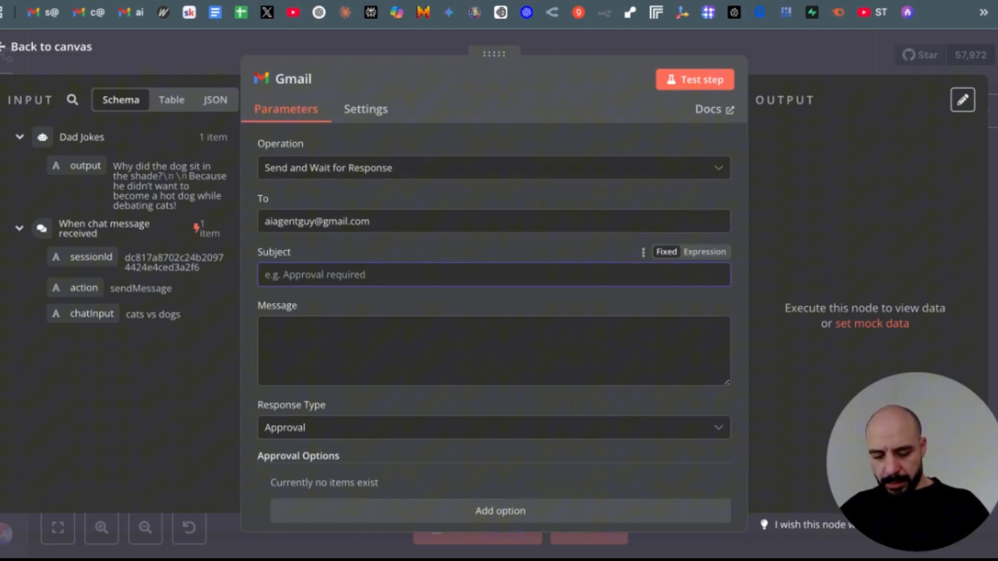
type("Waiting")
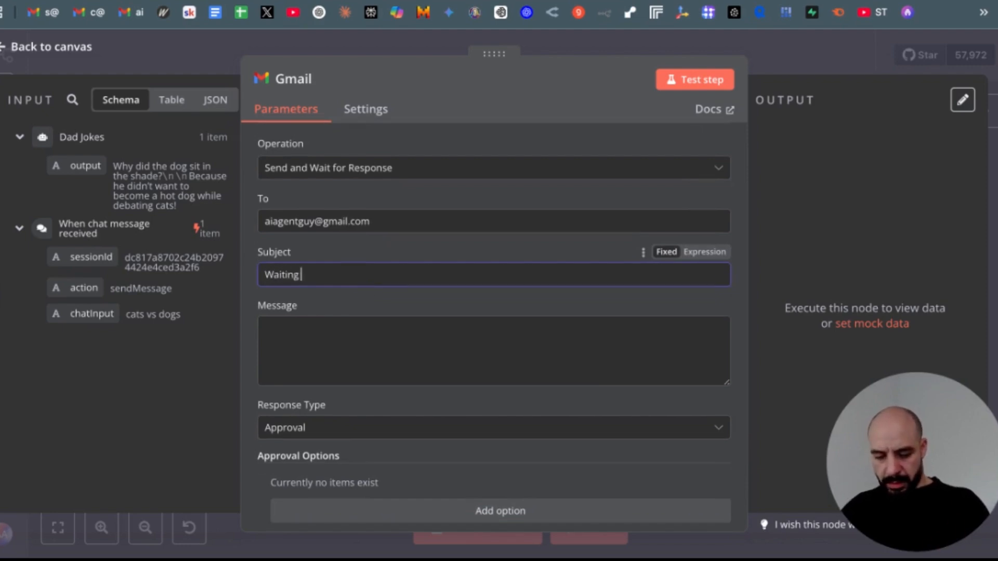
type("for Approv")
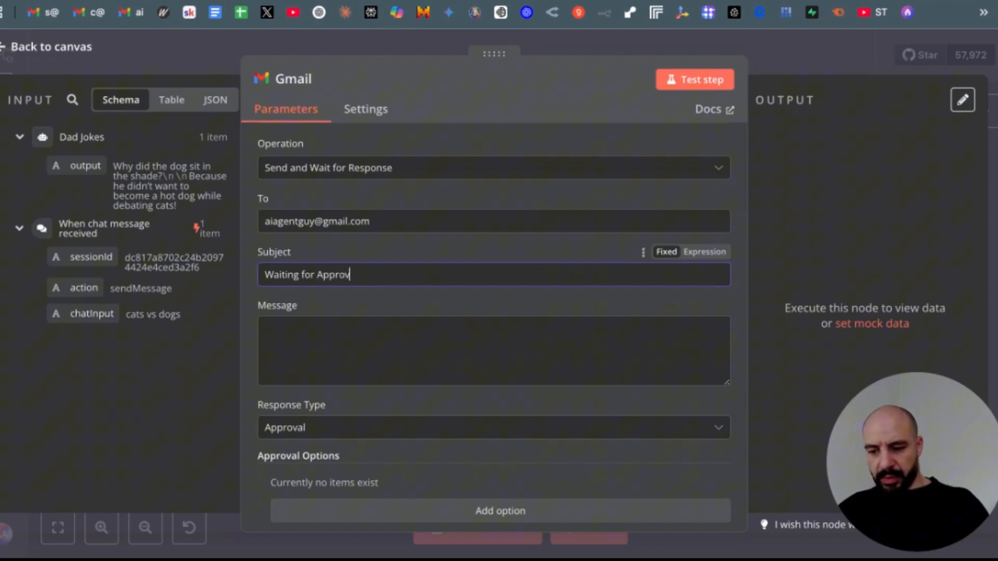
left_click(492, 358)
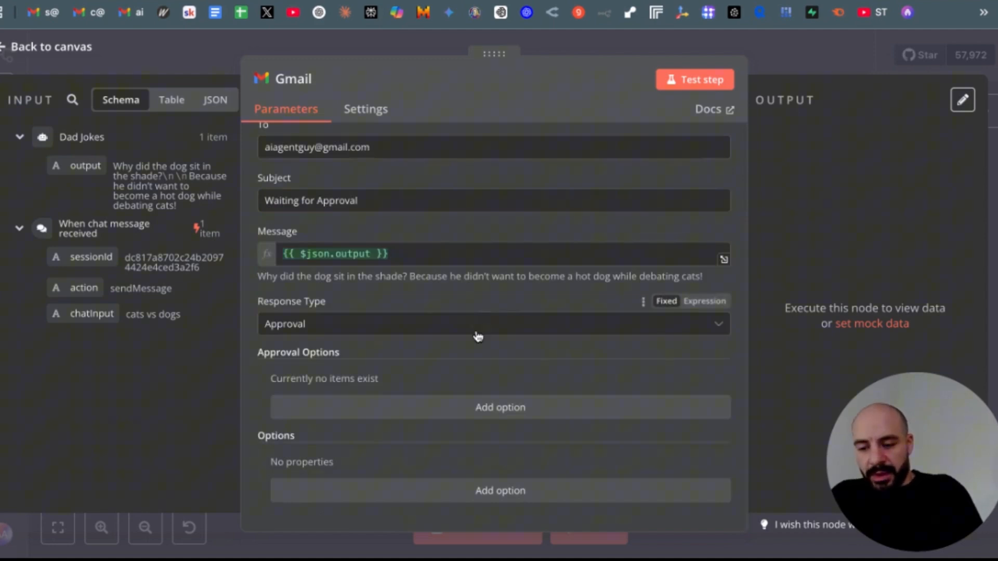
Set Response Type to Approval with Approve and Disapprove options, labelled Approve and Decline
left_click(478, 337)
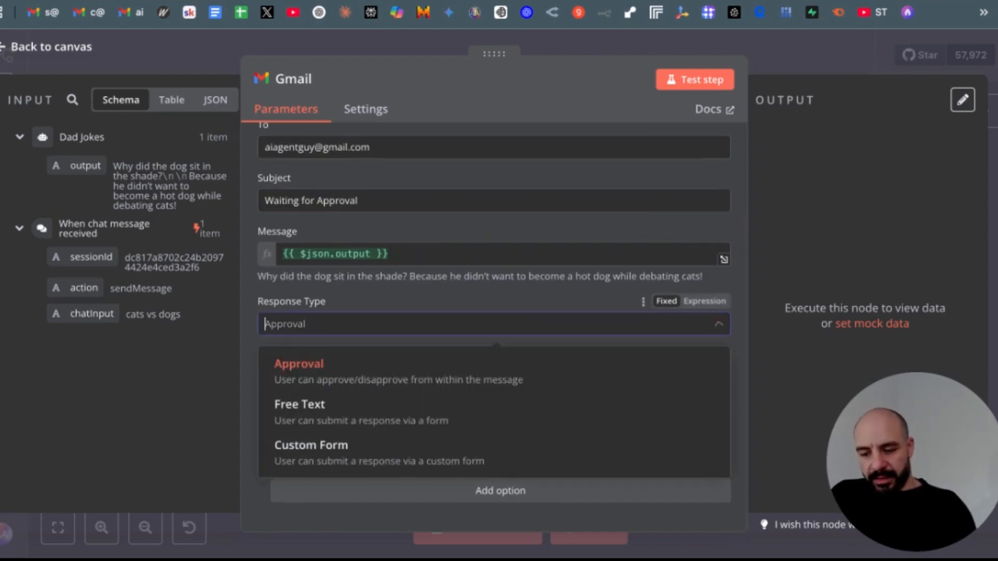
mouse_move(380, 376)
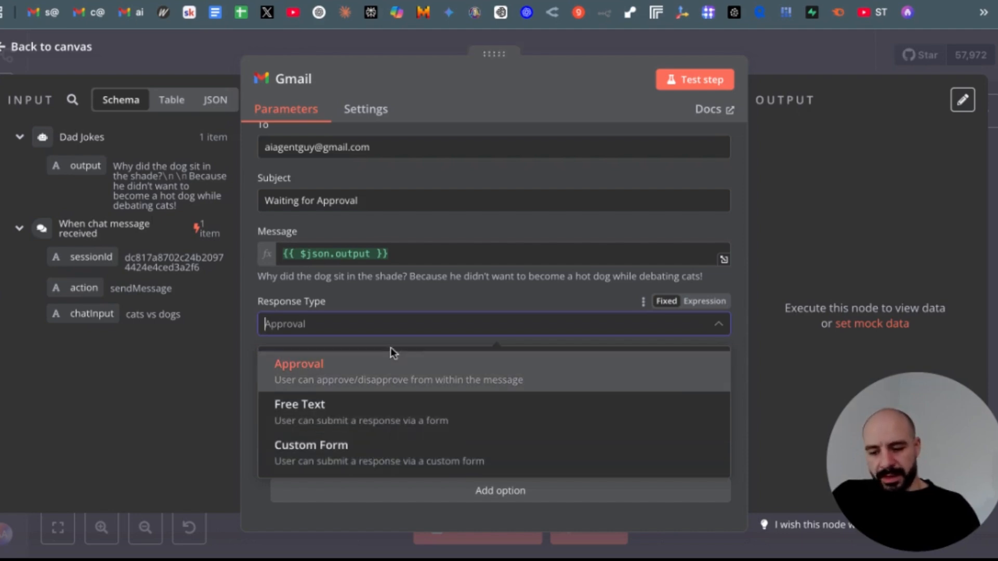
left_click(298, 364)
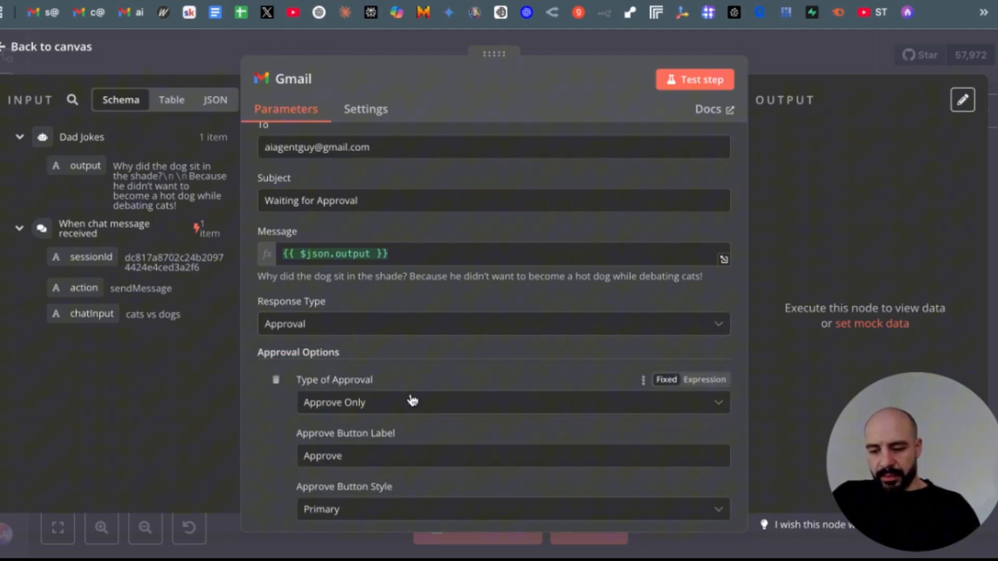
scroll("down", 3)
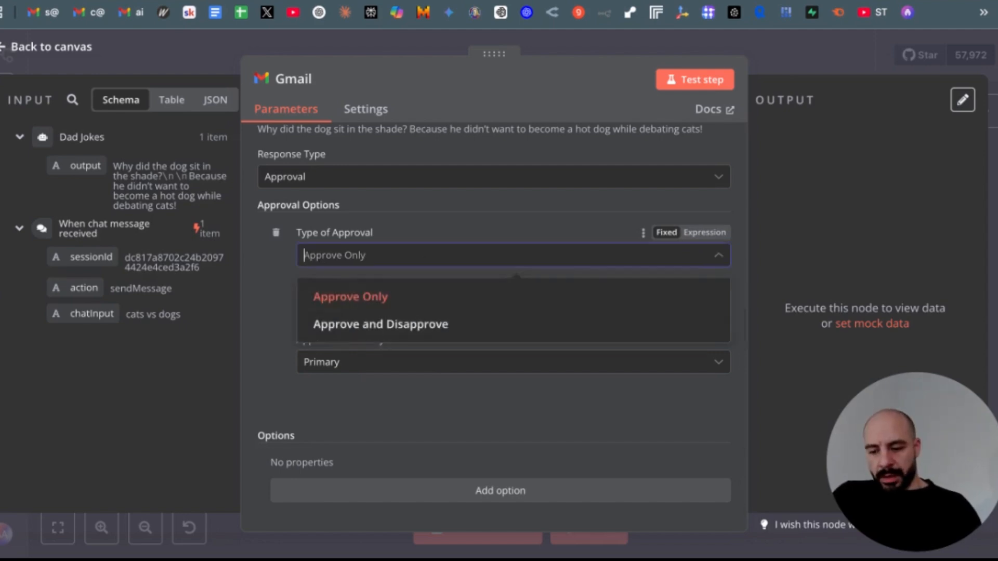
left_click(380, 323)
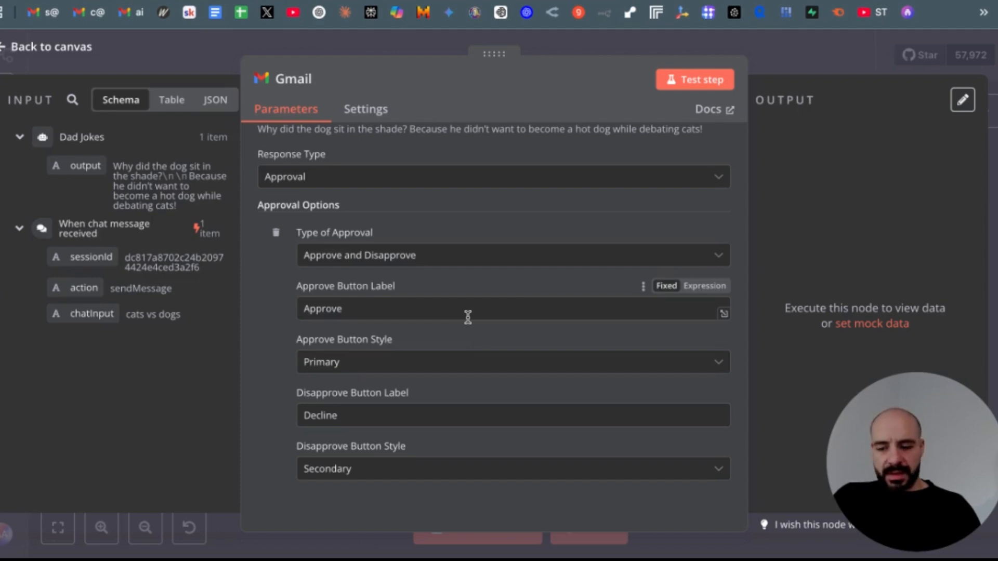
scroll("down", 3)
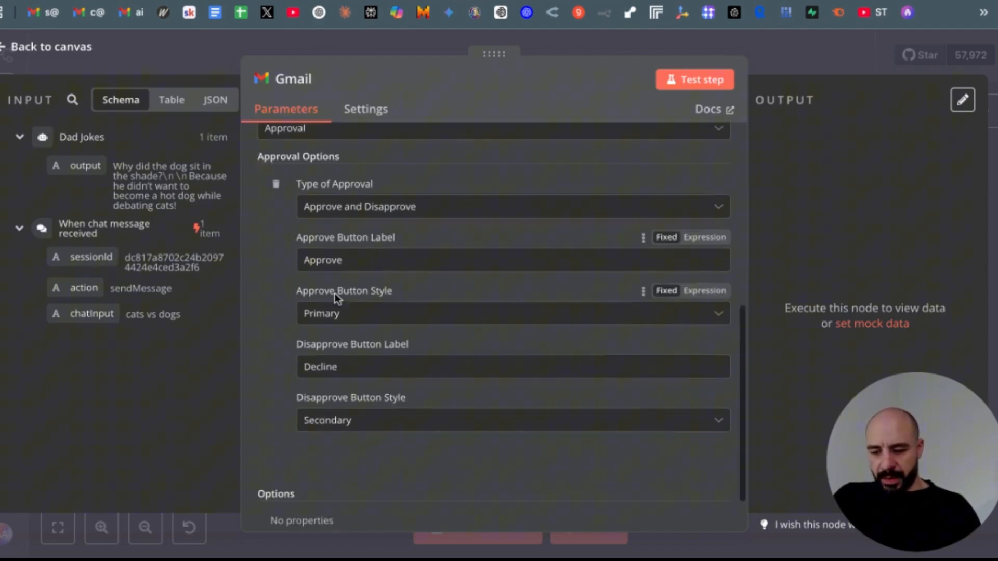
scroll("down", 3)
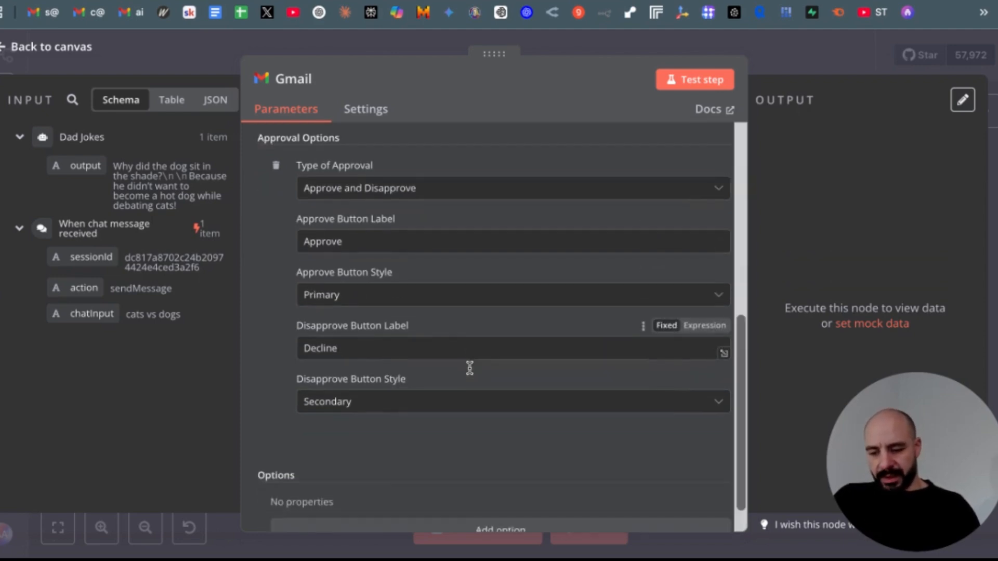
scroll("down", 3)
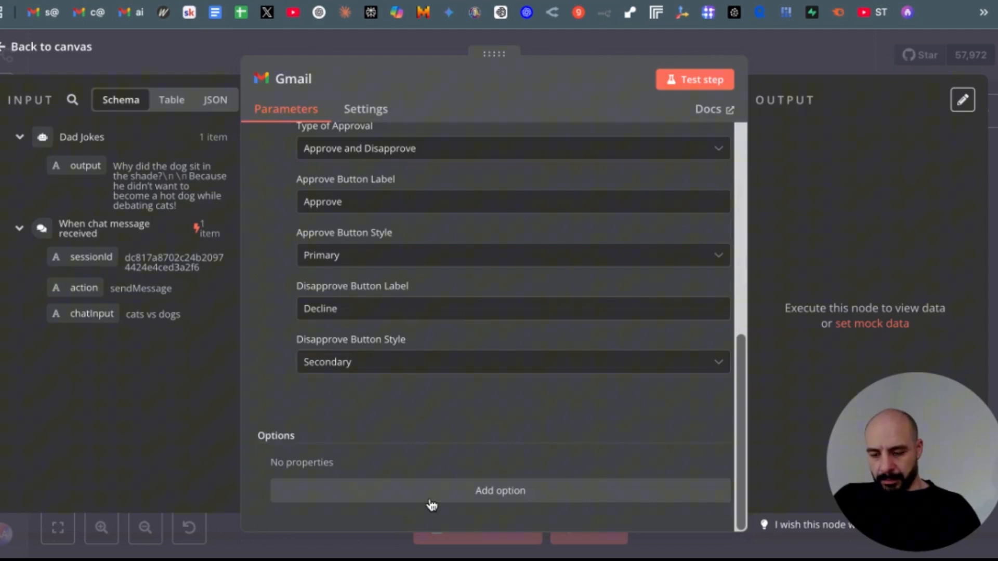
left_click(499, 490)
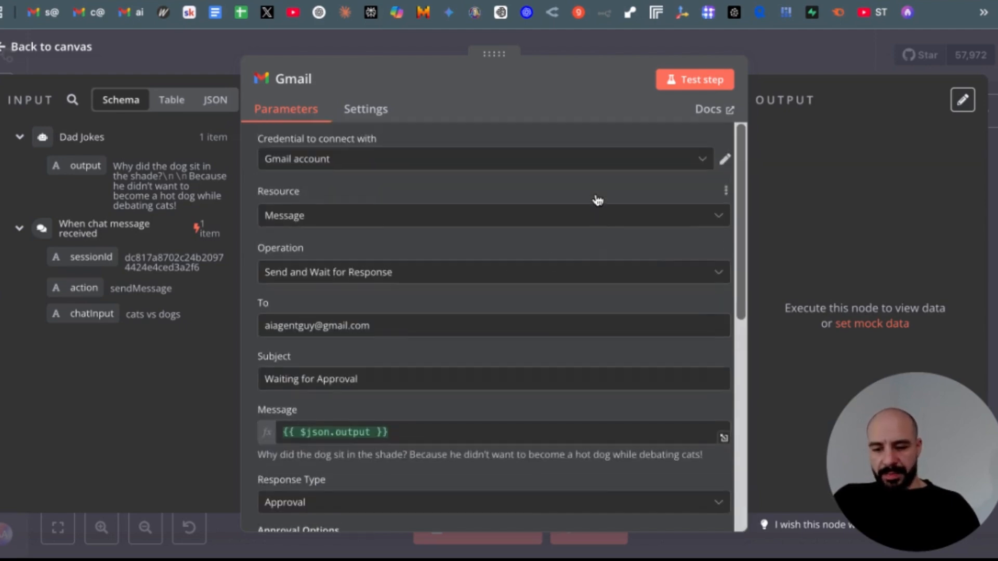
mouse_move(611, 185)
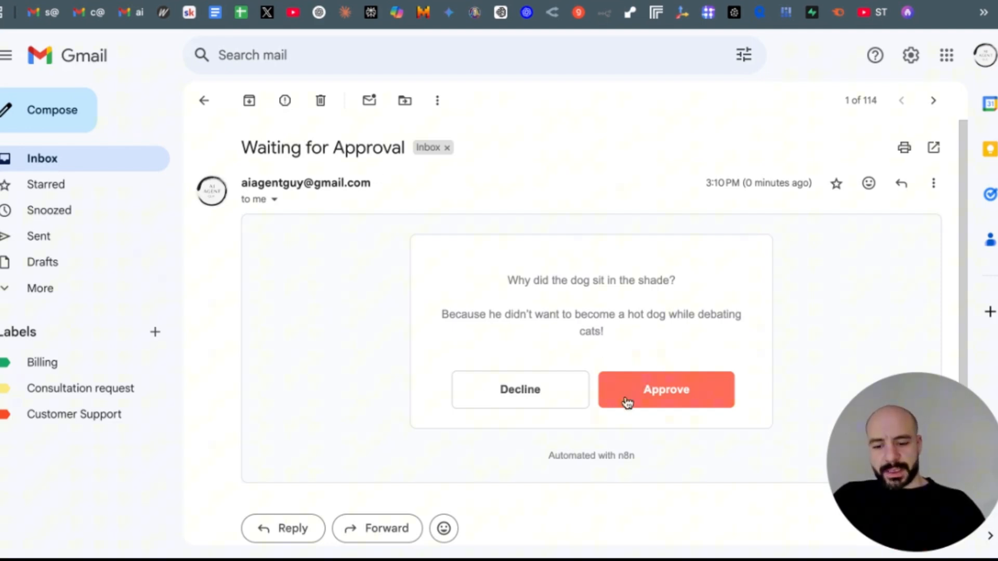
Approve the dad joke in the 'Waiting for Approval' email
left_click(666, 390)
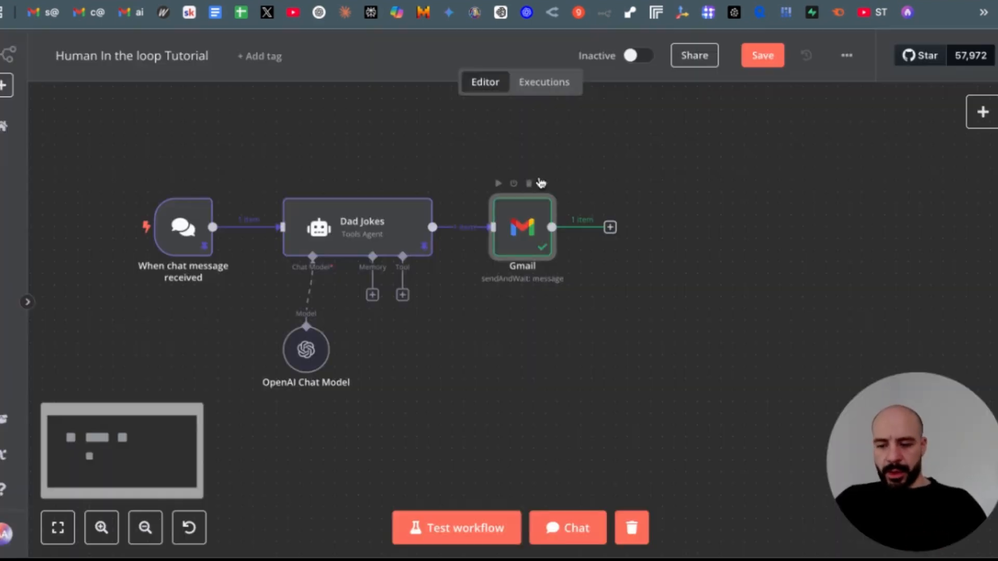
Open the Gmail step to confirm its output shows approved: true
double_click(522, 227)
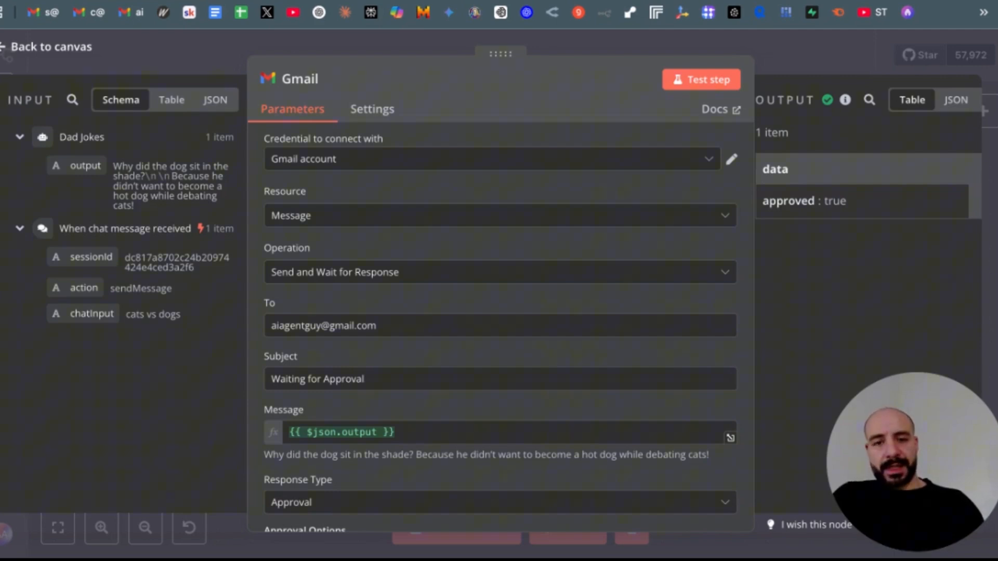
mouse_move(781, 63)
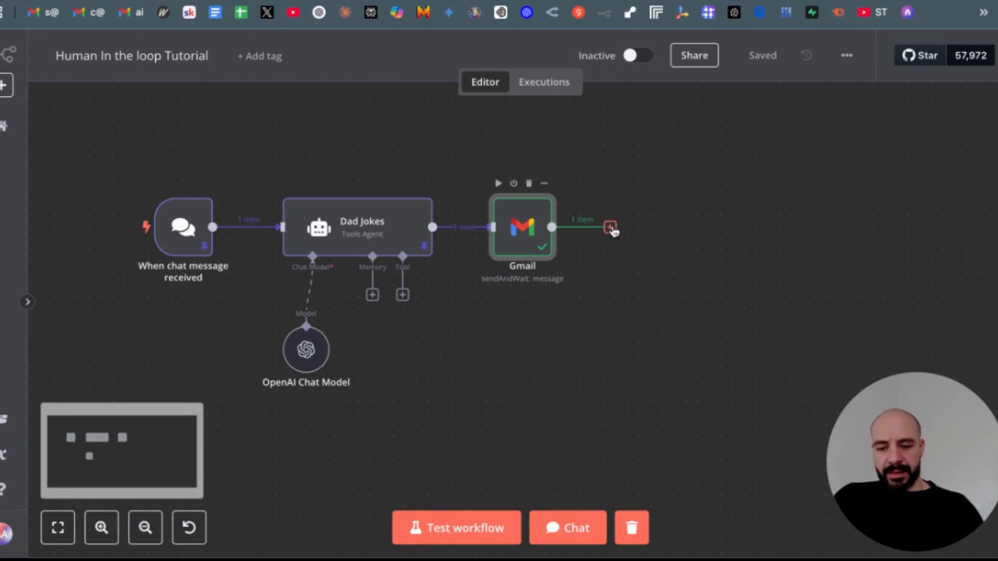
Add an If step after Gmail testing {{ $json.data.approved }} with the Boolean 'is true' operator
left_click(609, 227)
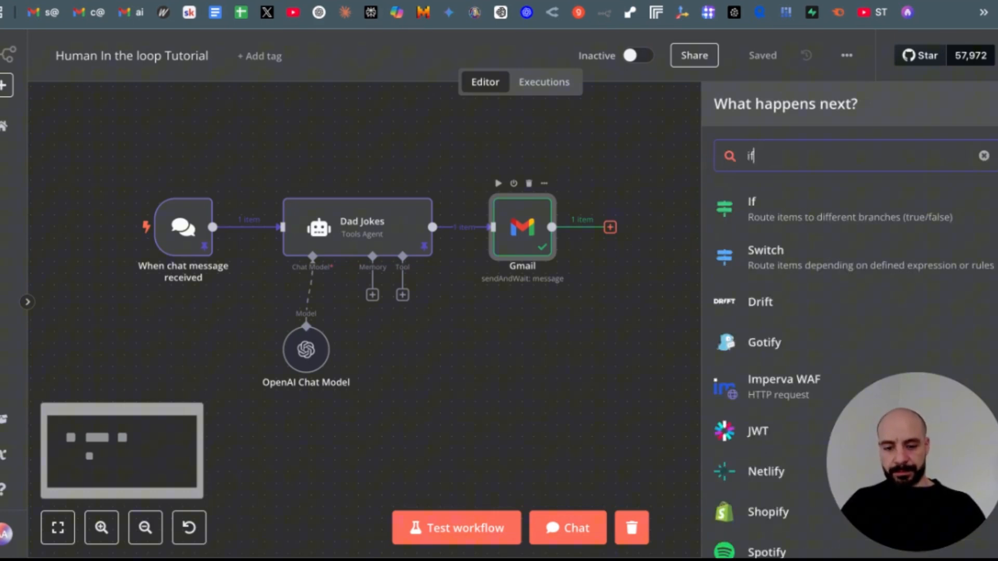
left_click(751, 202)
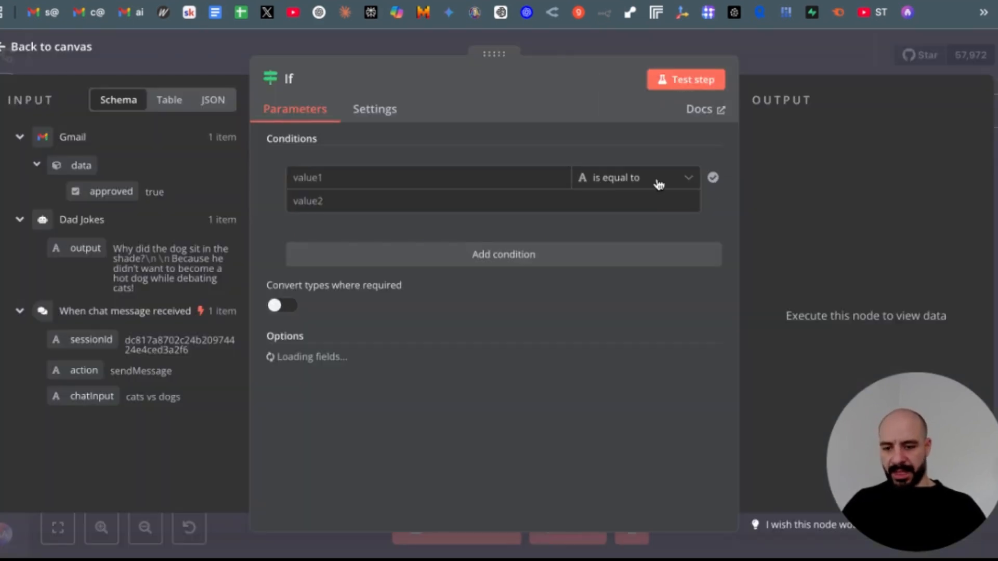
left_click(657, 178)
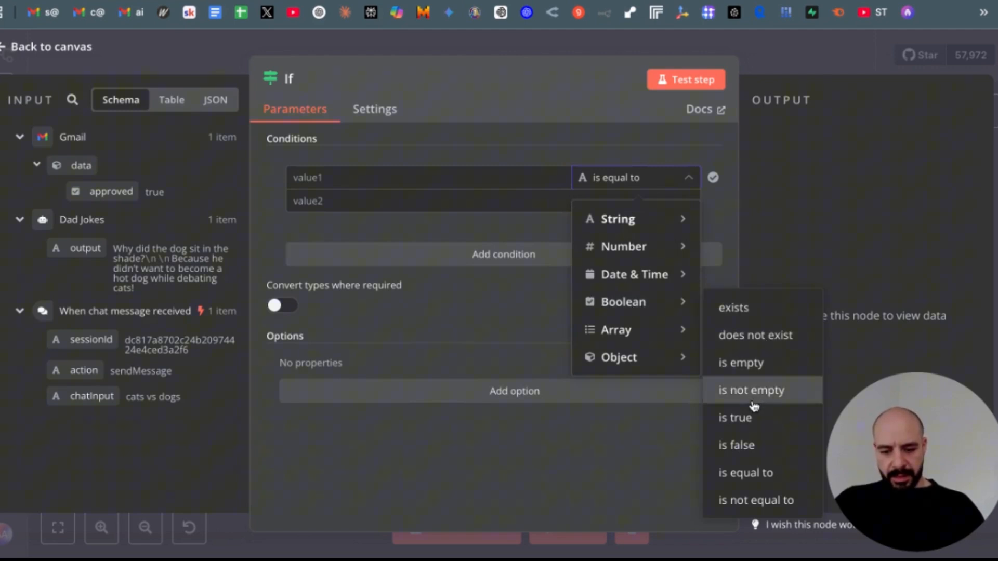
left_click(734, 418)
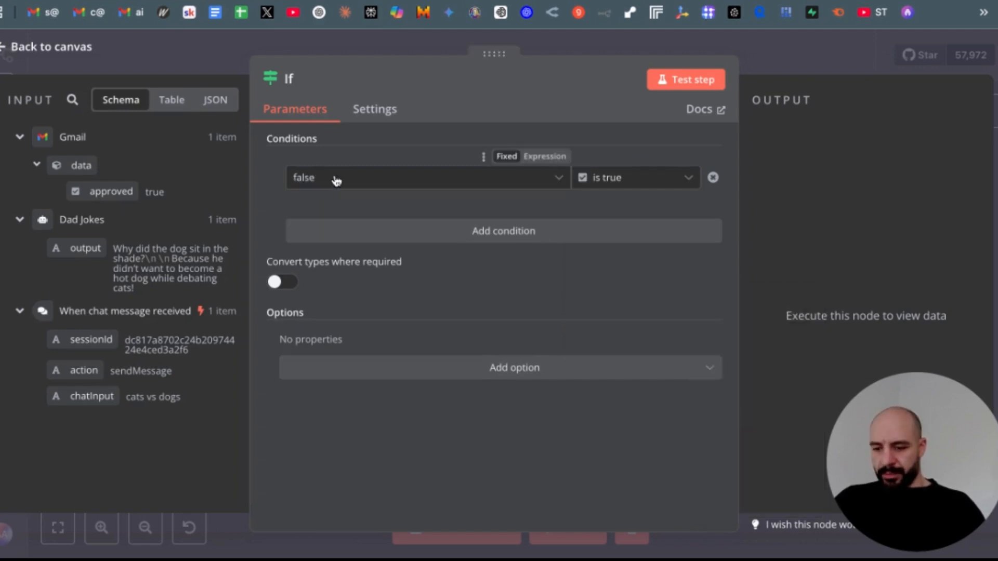
left_click(544, 155)
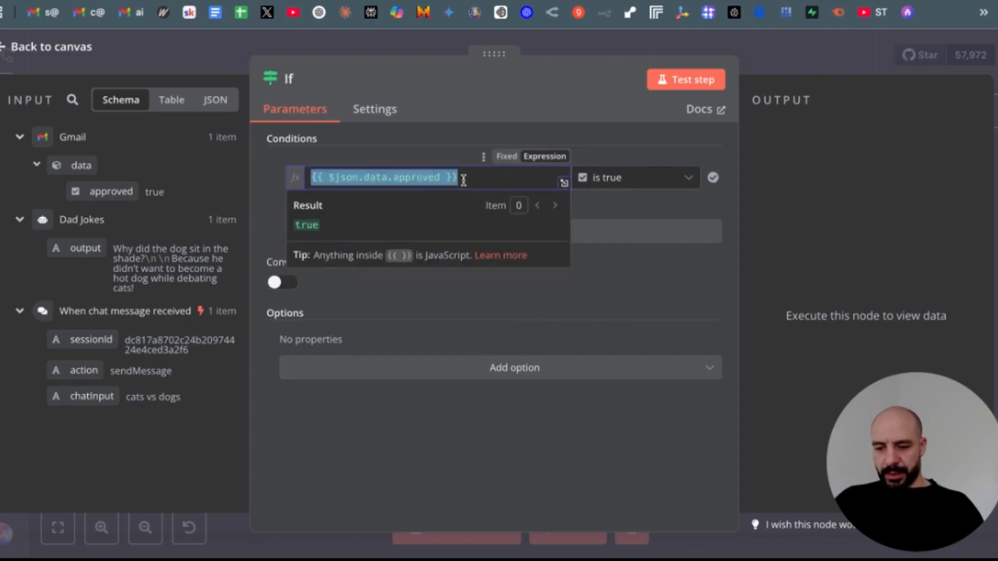
left_click(52, 46)
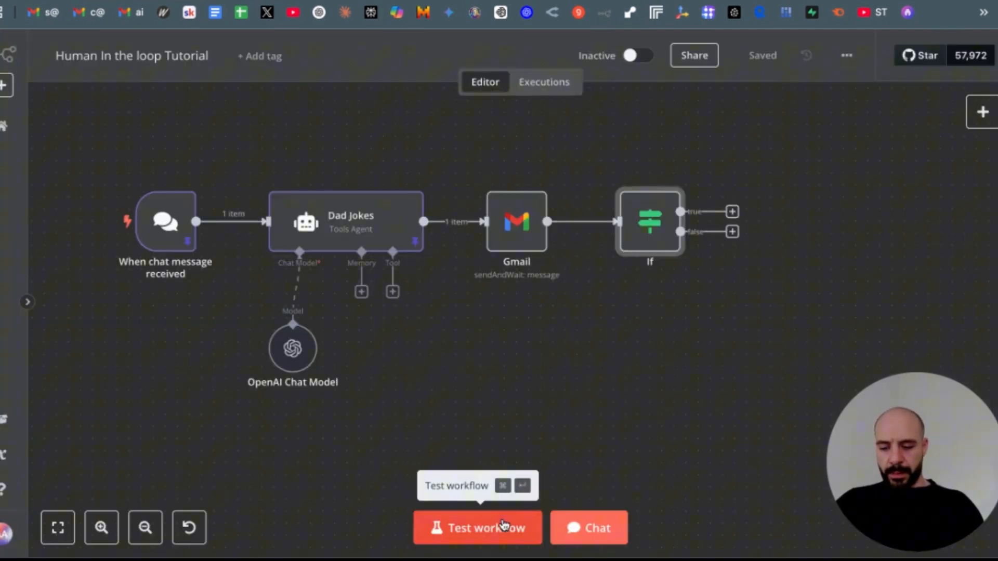
Test the workflow and confirm the If step sends one item down its true branch
left_click(478, 528)
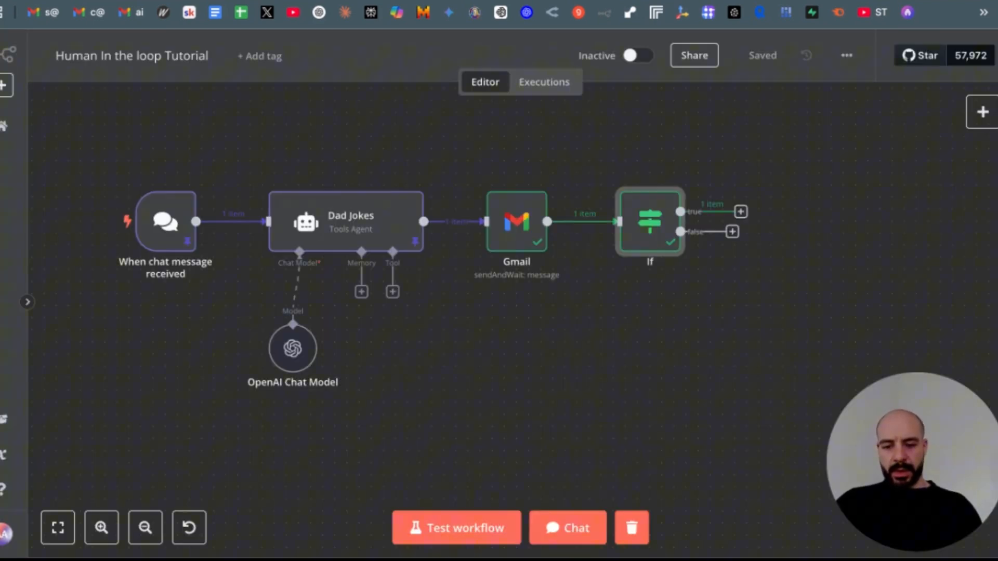
mouse_move(647, 224)
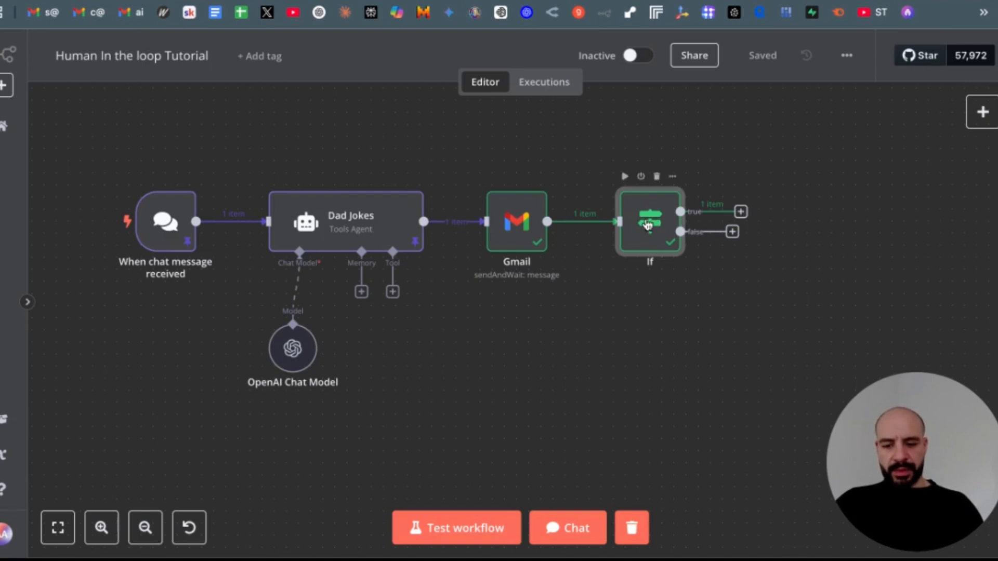
double_click(649, 222)
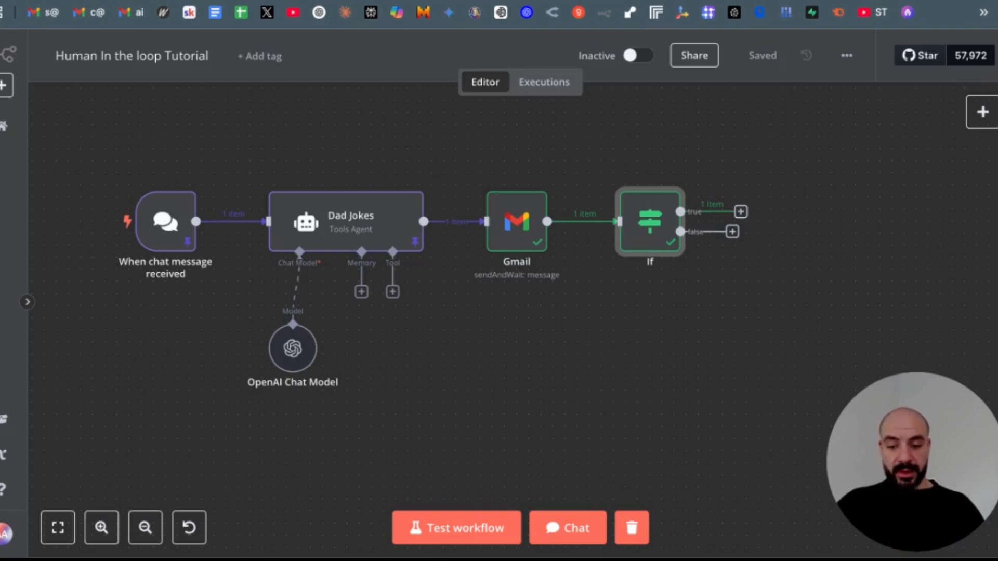
mouse_move(907, 211)
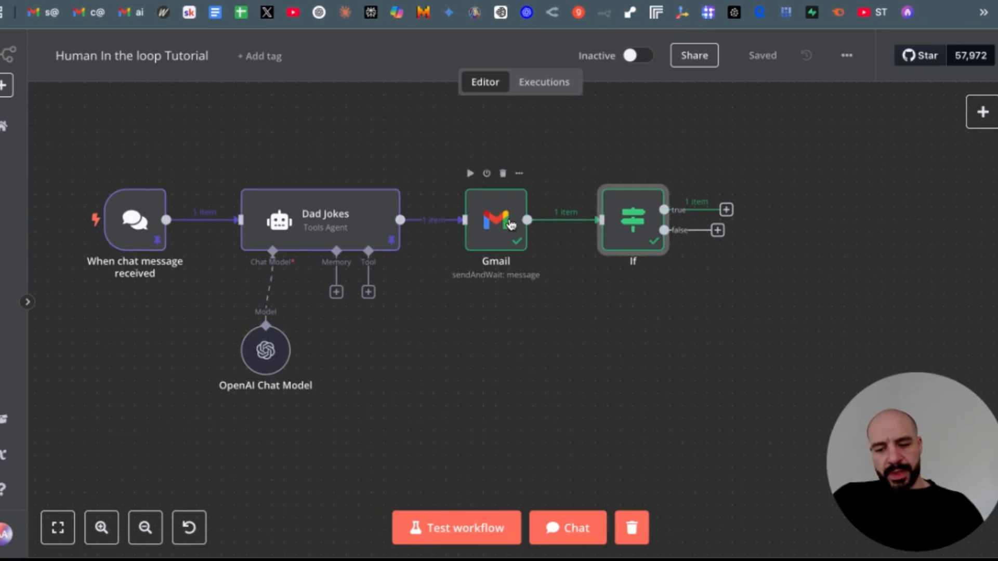
mouse_move(492, 232)
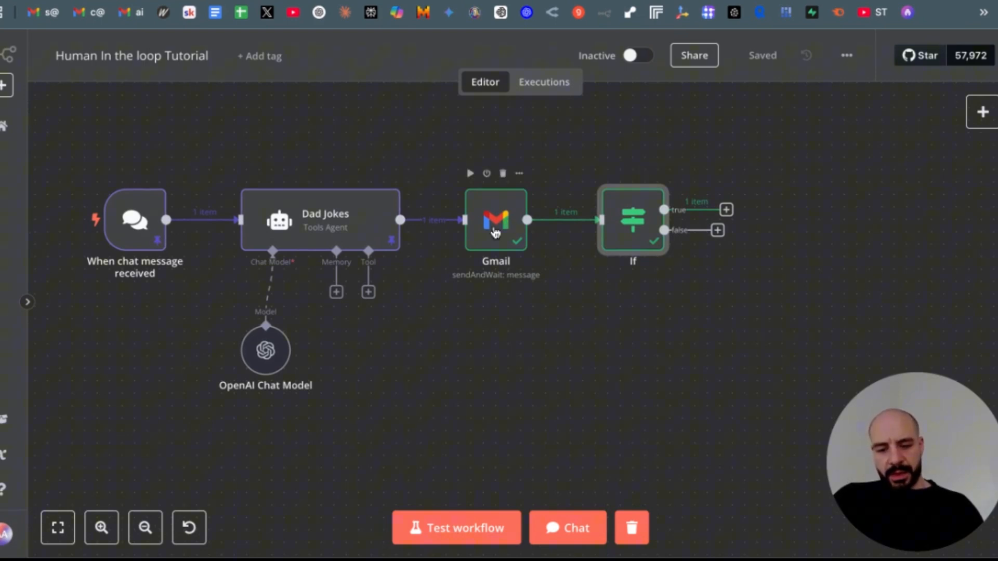